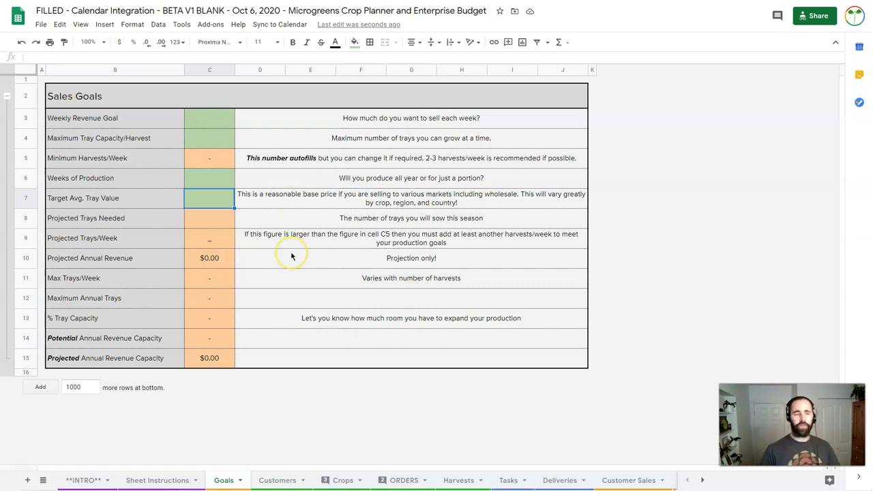
pyautogui.moveTo(292, 257)
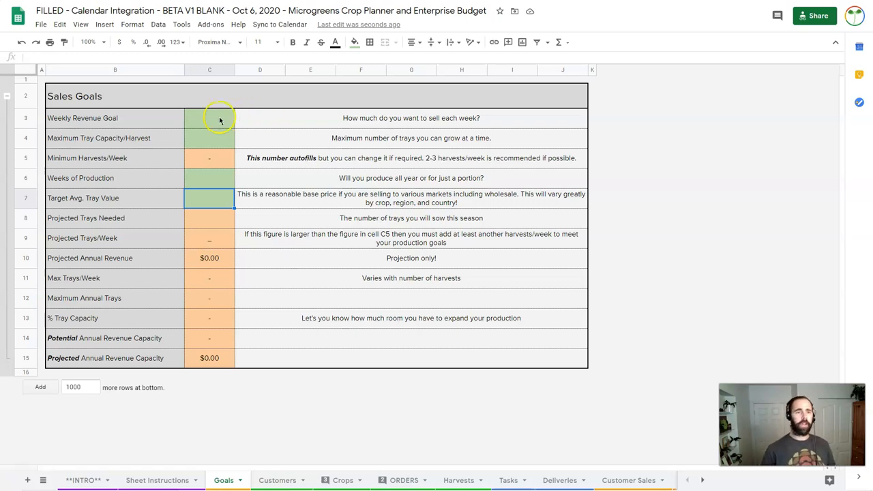
# Enter a 1500 weekly revenue goal, 50 production weeks and an $18 tray value
pyautogui.write('1500')
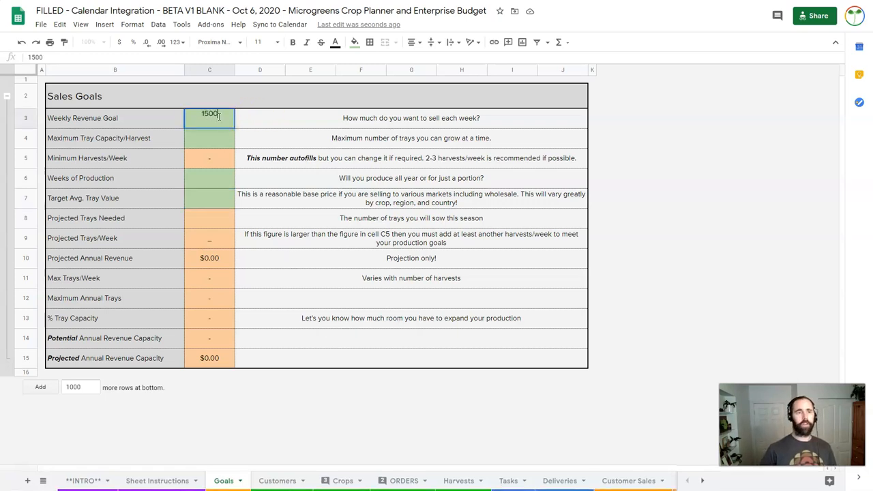
pyautogui.press('Return')
pyautogui.write('40')
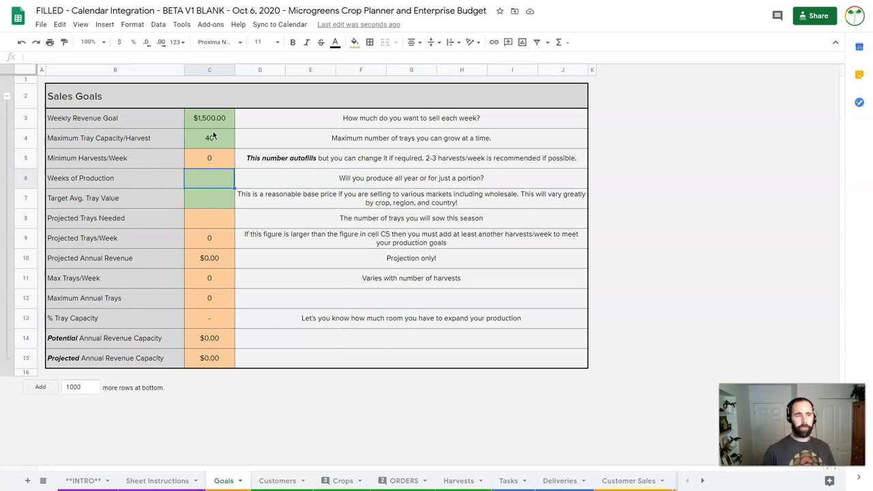
pyautogui.write('50')
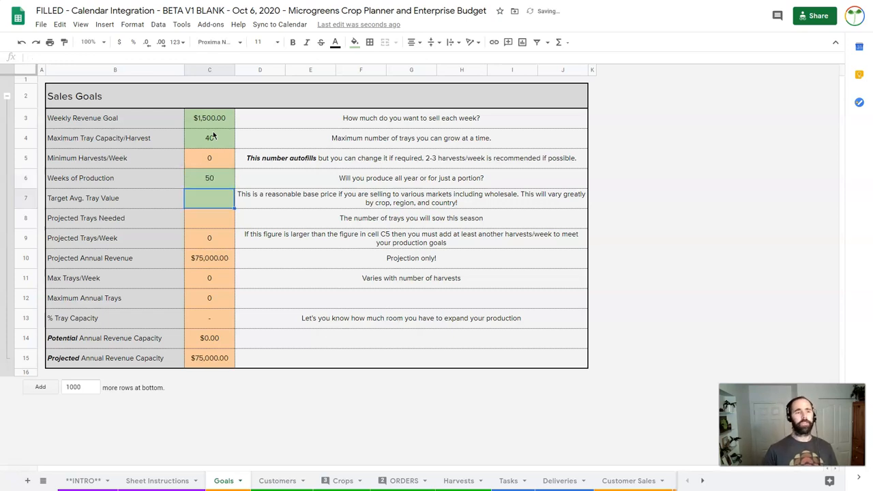
pyautogui.write('18.00')
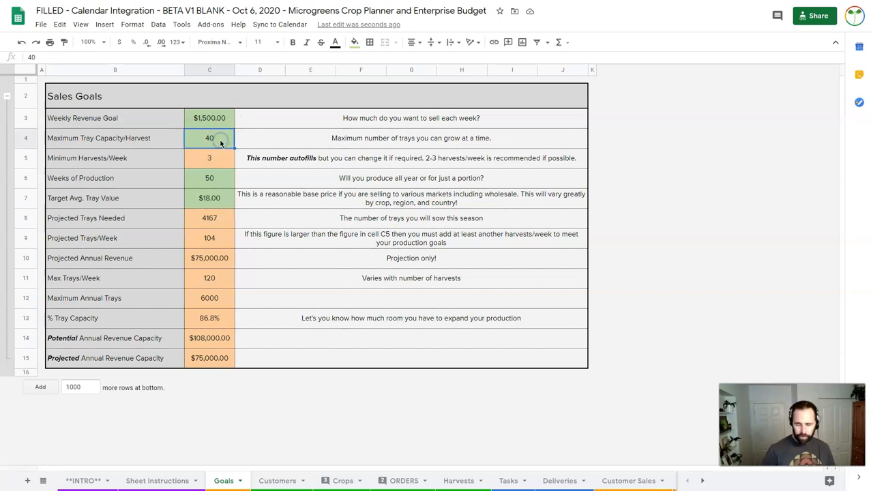
# Enter 45 as the trays per harvest in C4
pyautogui.write('45')
pyautogui.click(209, 198)
pyautogui.write('20')
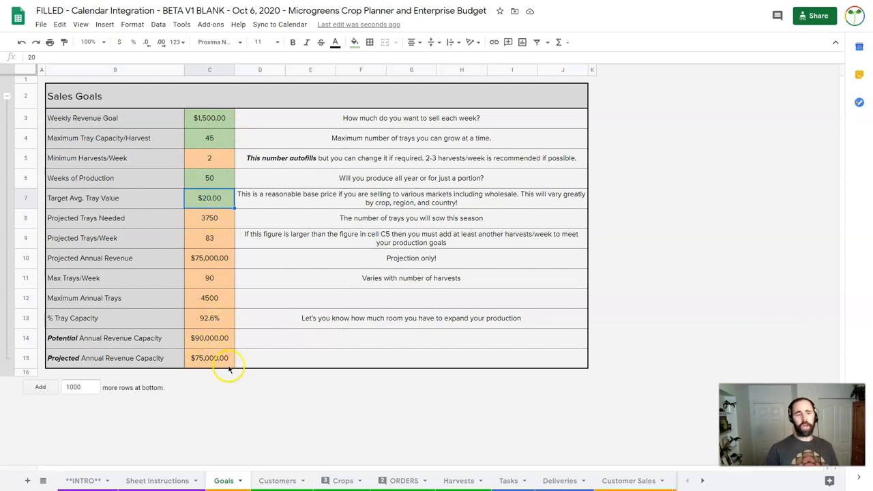
pyautogui.moveTo(197, 157)
pyautogui.write('60')
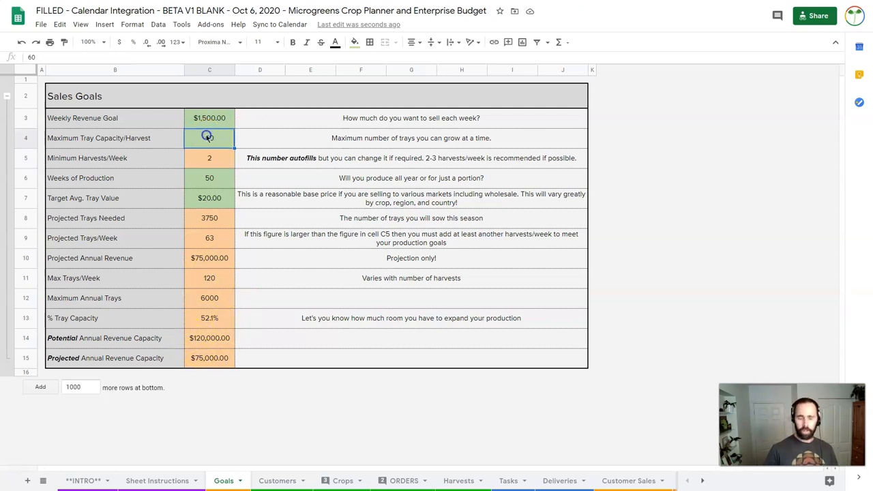
# Enter 75, then try 35 and 40 as the tray capacity per harvest
pyautogui.write('75')
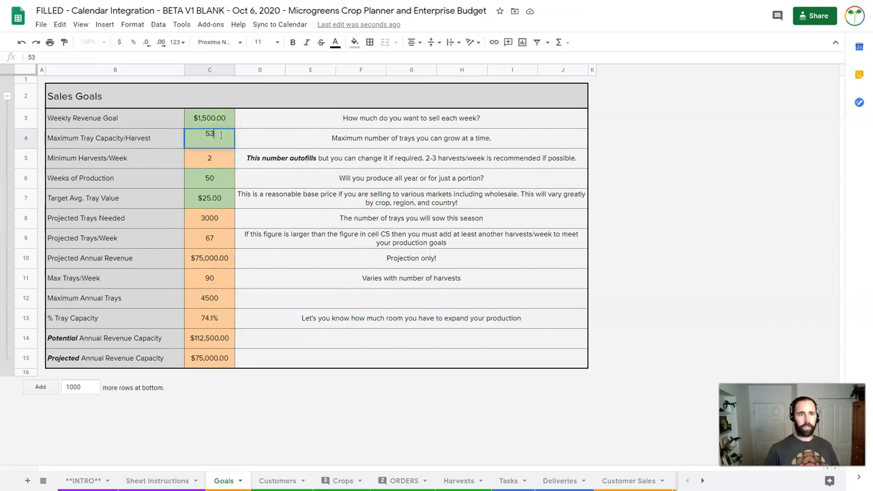
pyautogui.write('35')
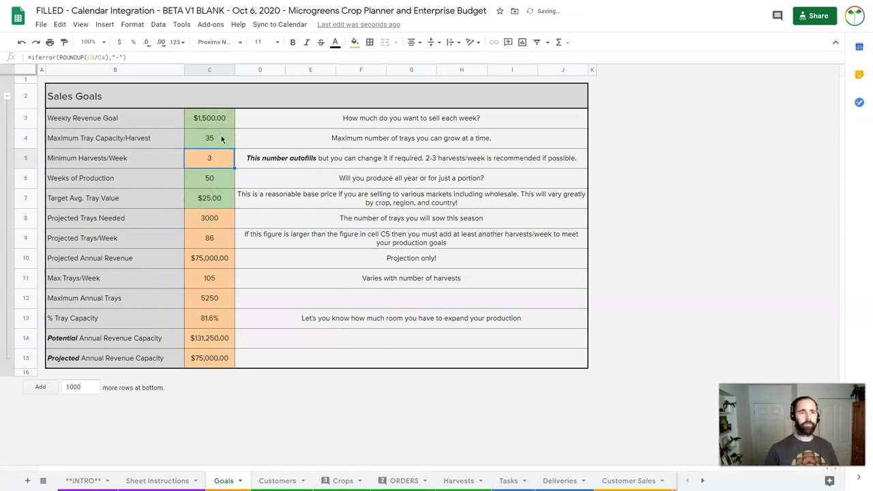
pyautogui.write('40')
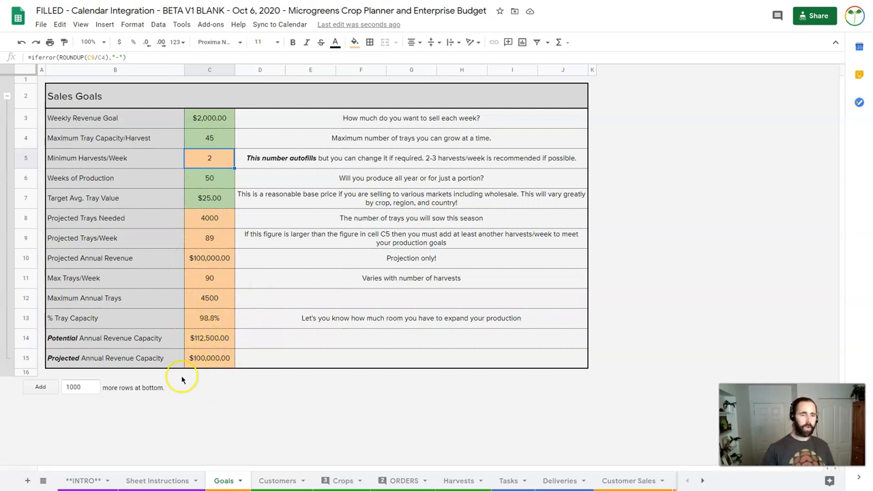
pyautogui.moveTo(191, 338)
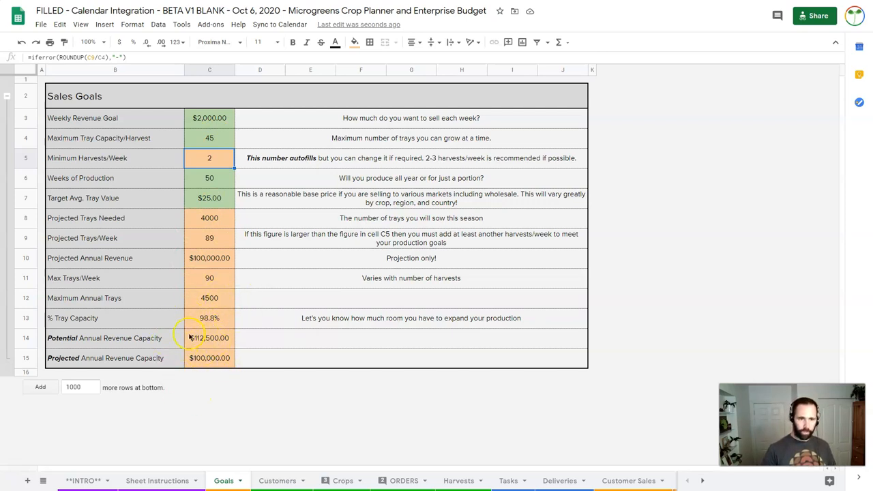
pyautogui.moveTo(194, 324)
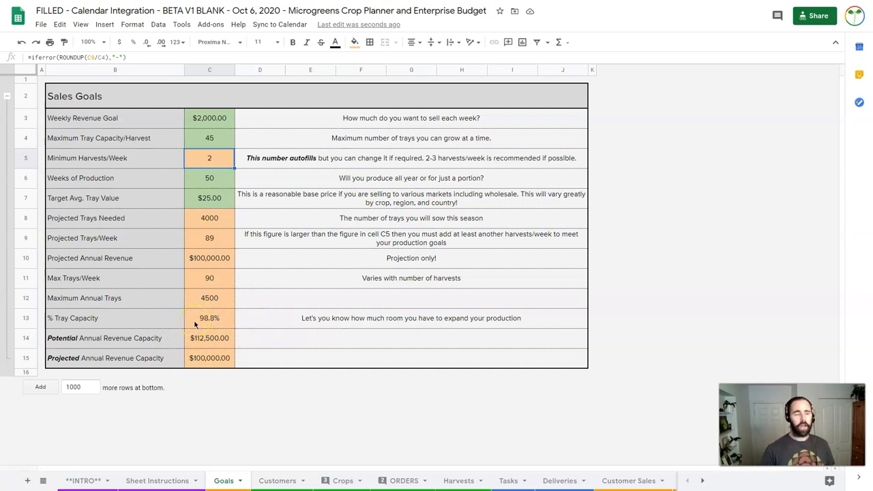
pyautogui.moveTo(268, 278)
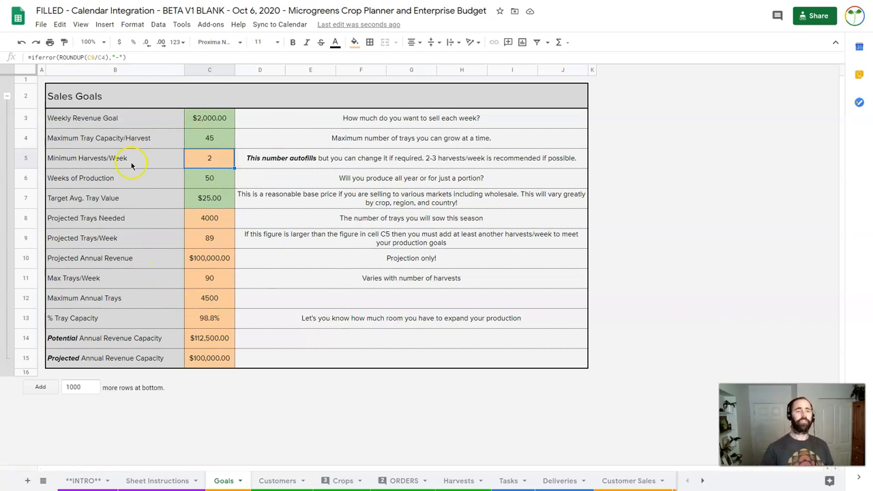
pyautogui.moveTo(258, 345)
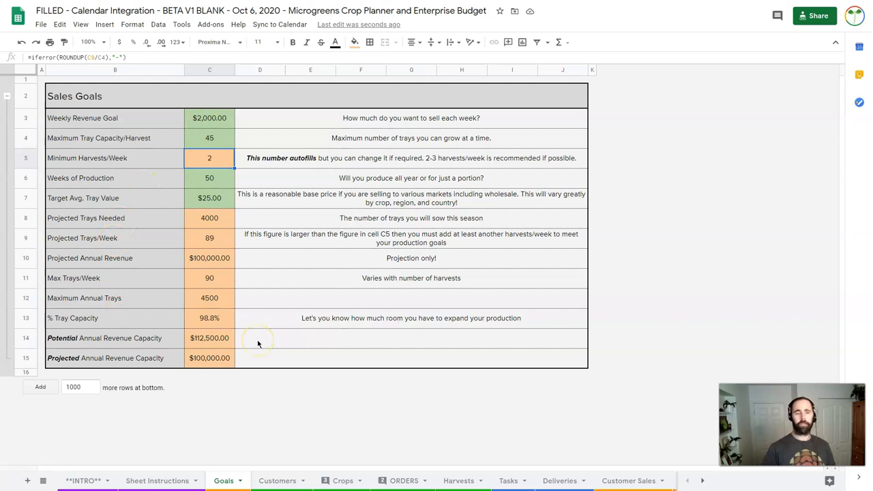